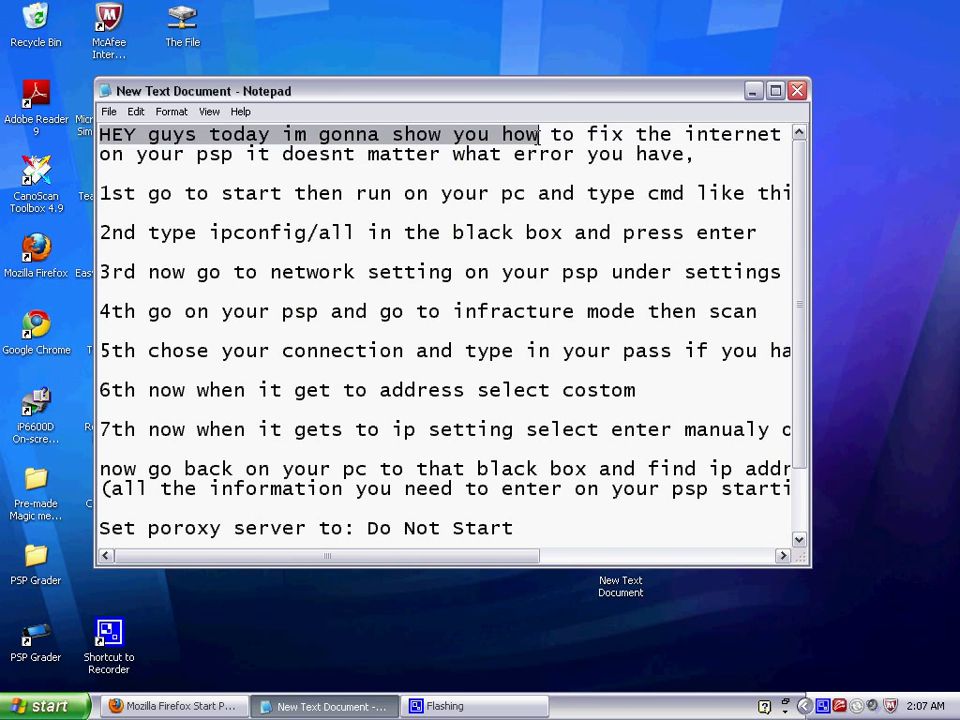
- Highlight step 1 about running cmd in the guide and launch the Command Prompt from Run
click(630, 152)
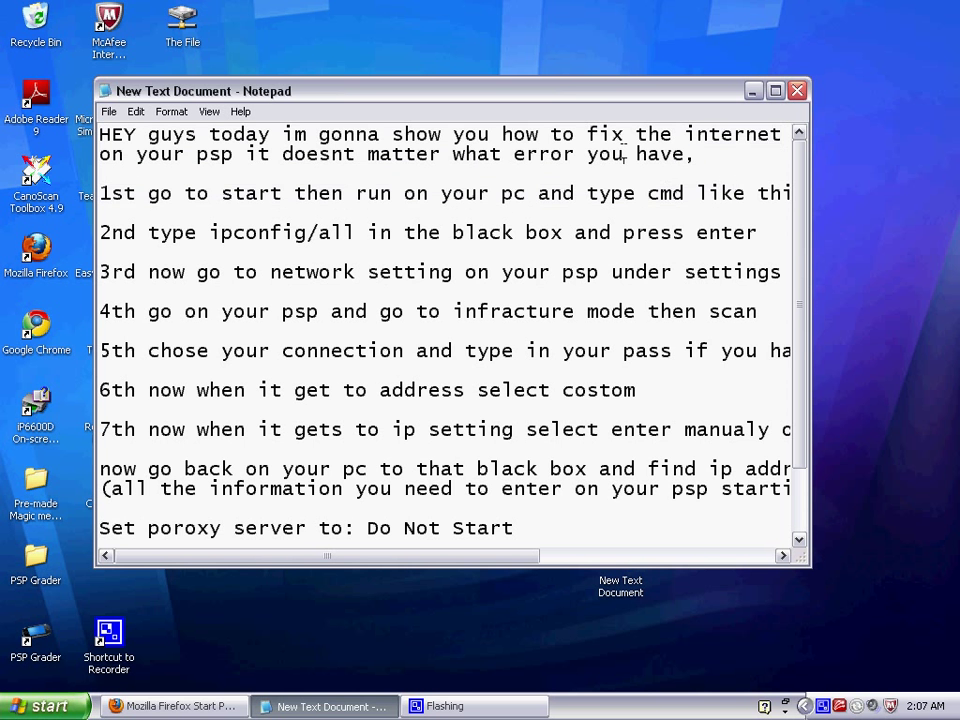
double_click(392, 154)
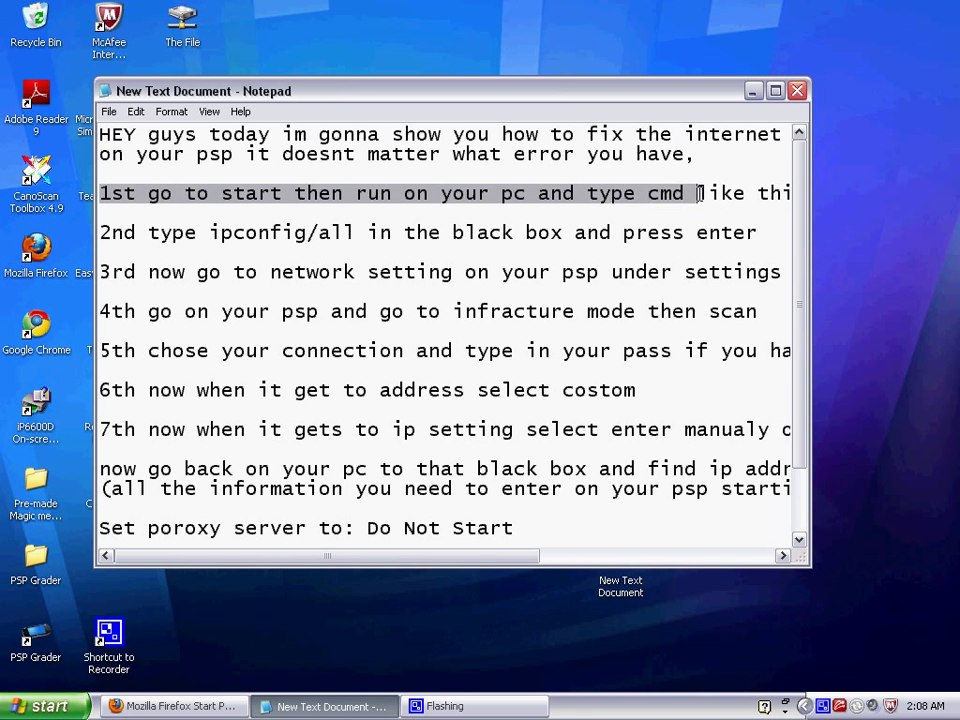
drag(320, 556, 500, 556)
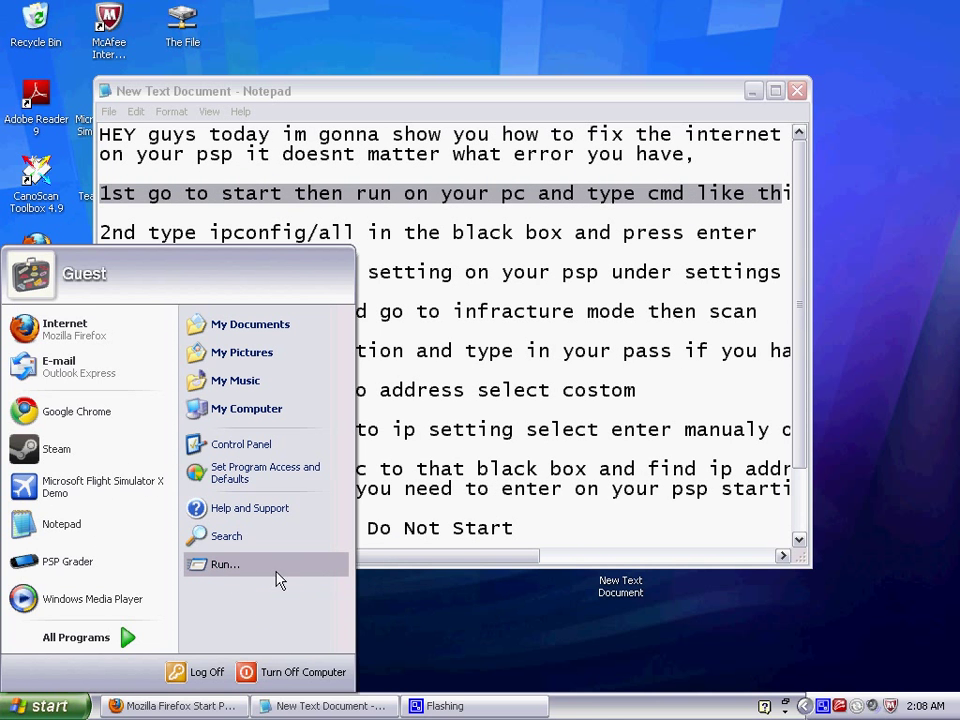
mouse_move(224, 564)
text(cmd)
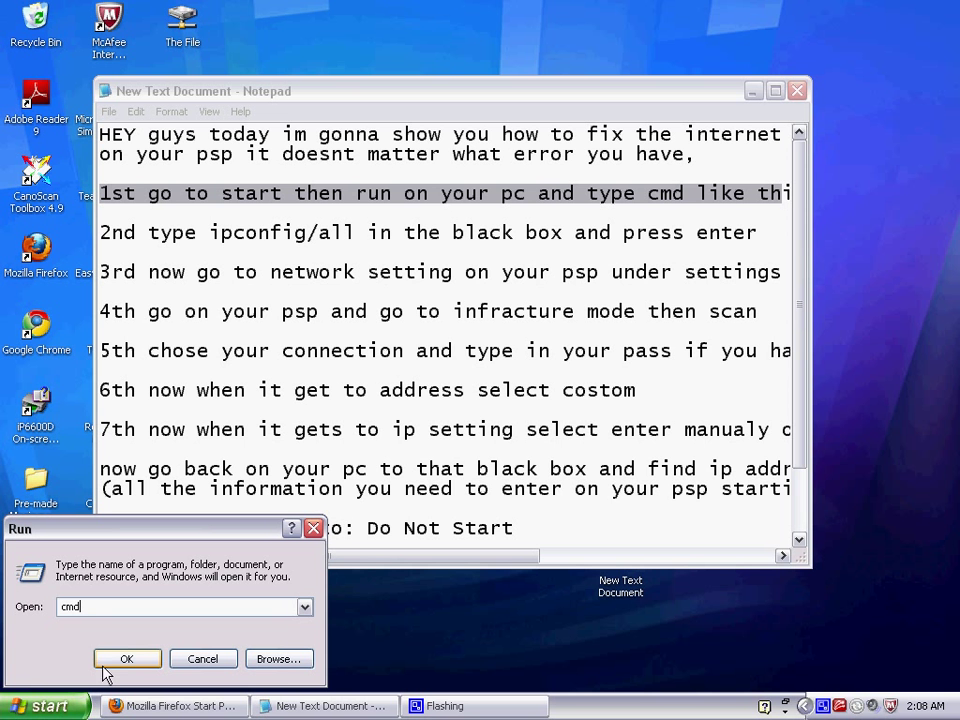
click(128, 658)
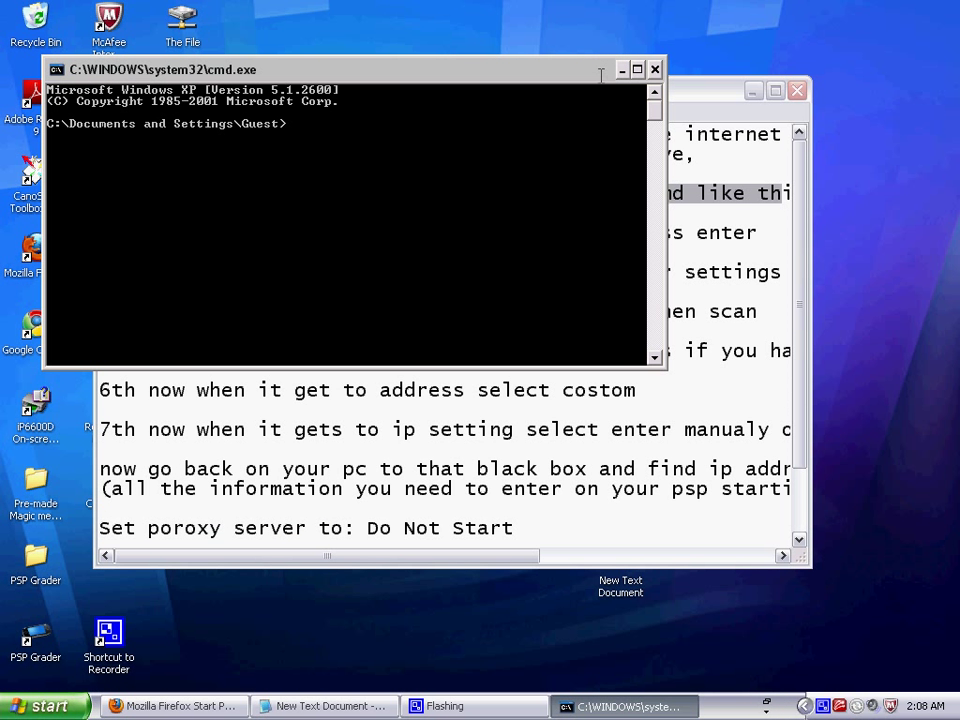
- Run ipconfig/all in Command Prompt to show the IP details, then return to the Notepad guide
click(324, 706)
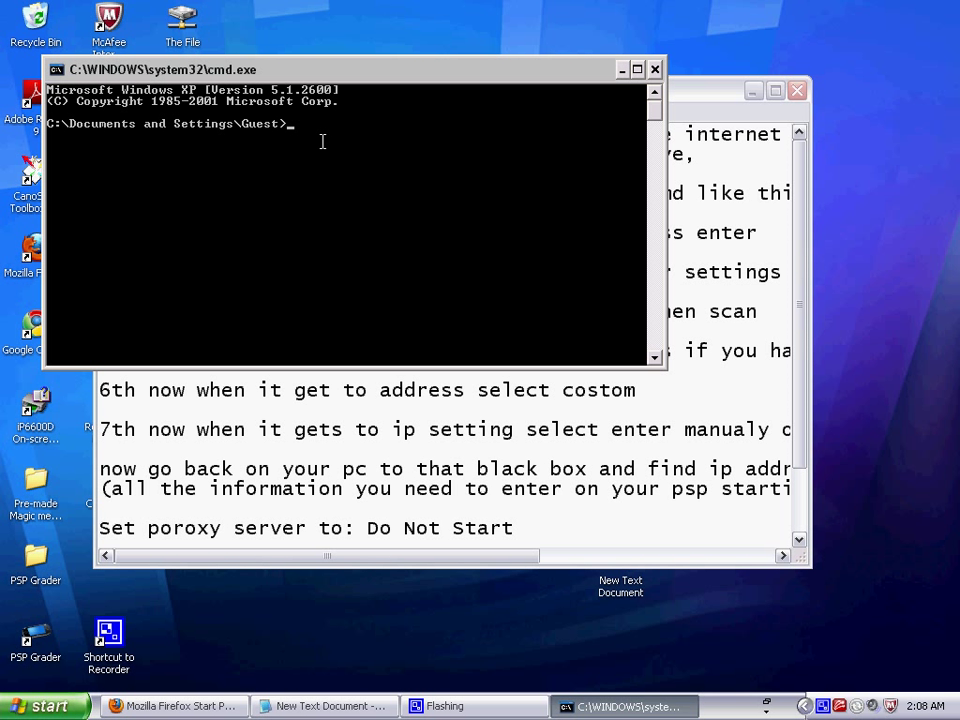
text(ip)
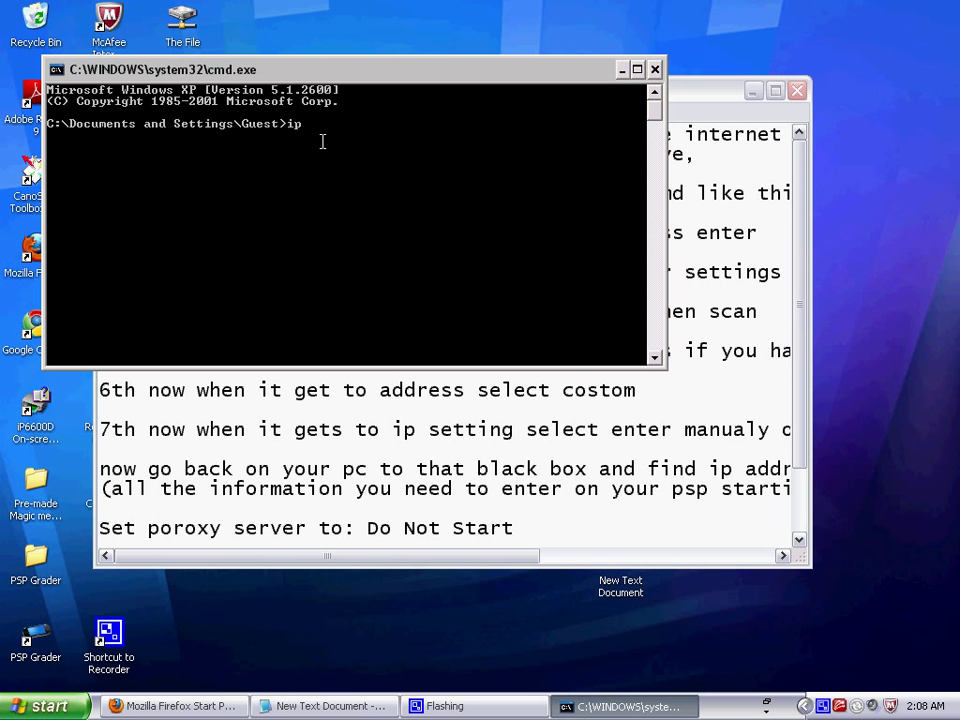
text(config/)
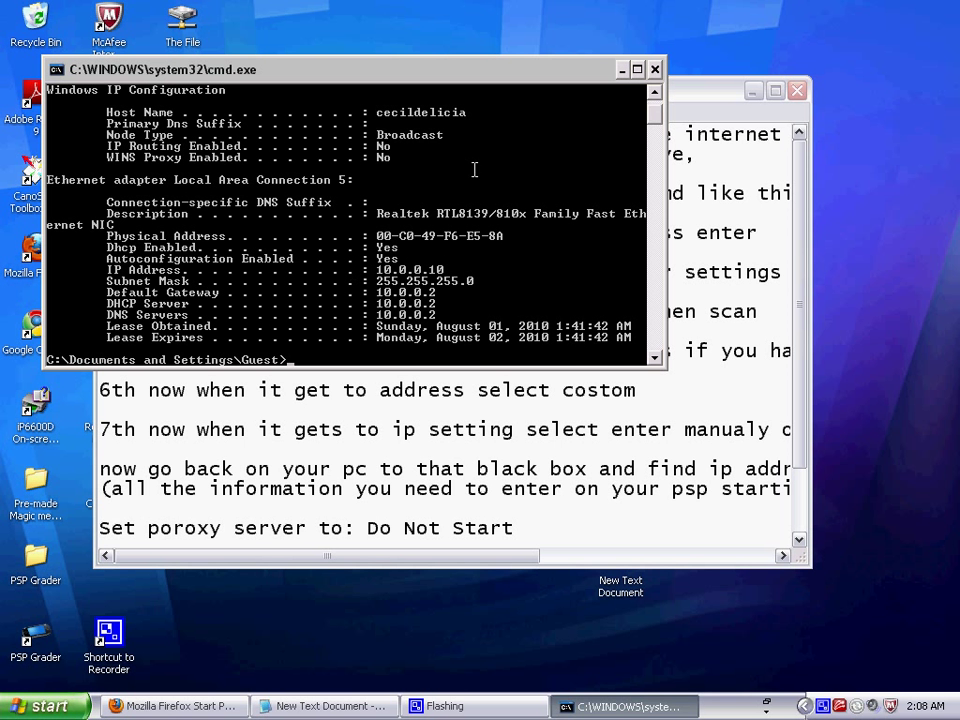
click(324, 706)
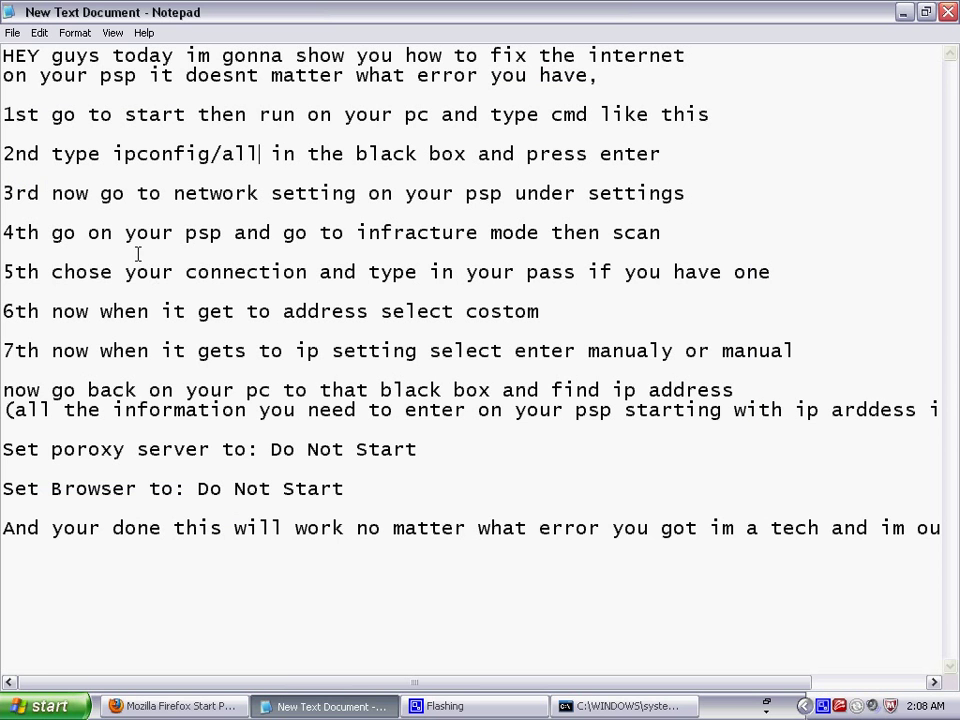
mouse_move(6, 192)
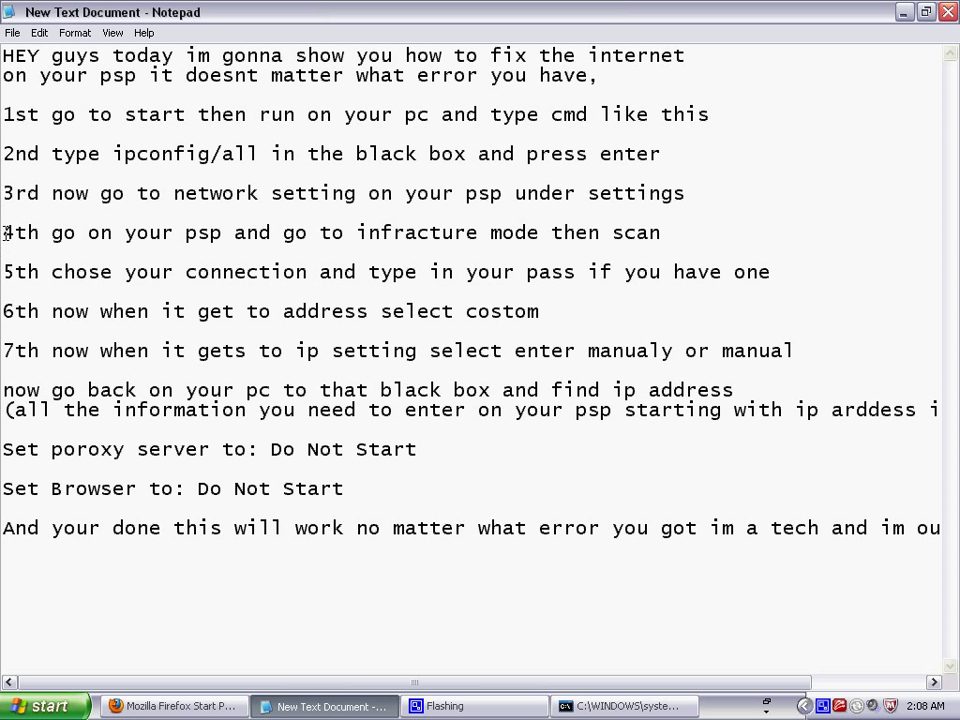
drag(4, 232, 300, 232)
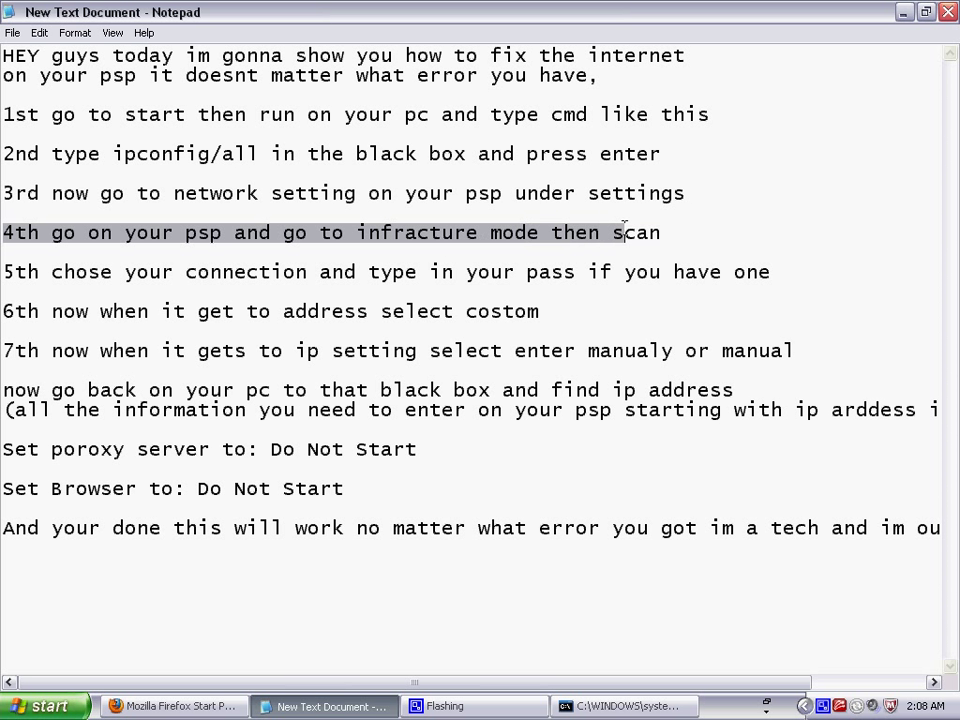
click(536, 312)
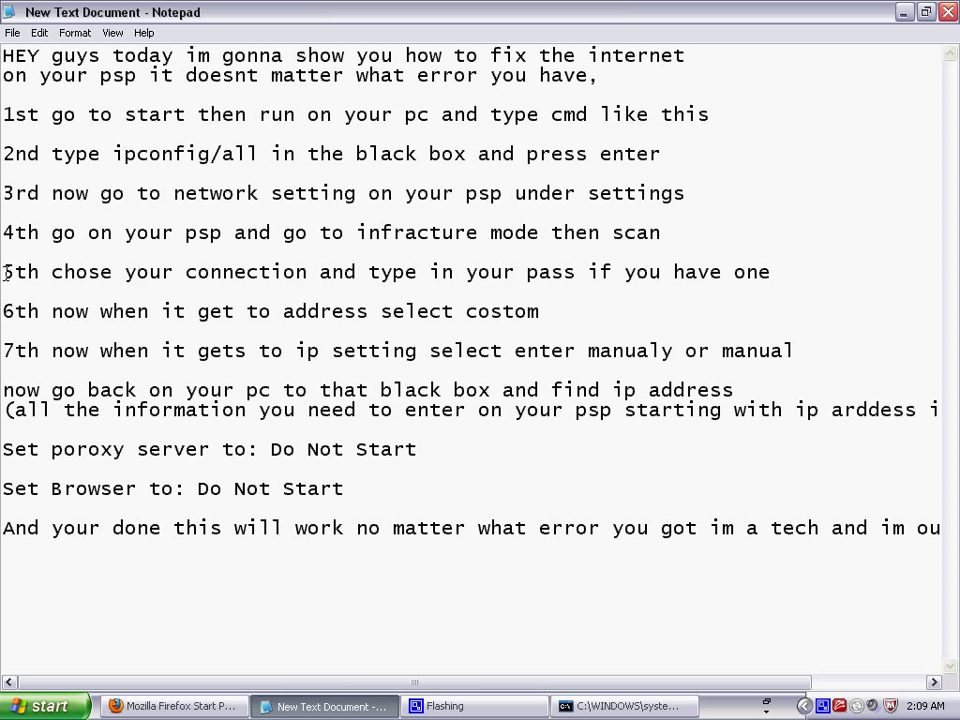
drag(4, 272, 452, 272)
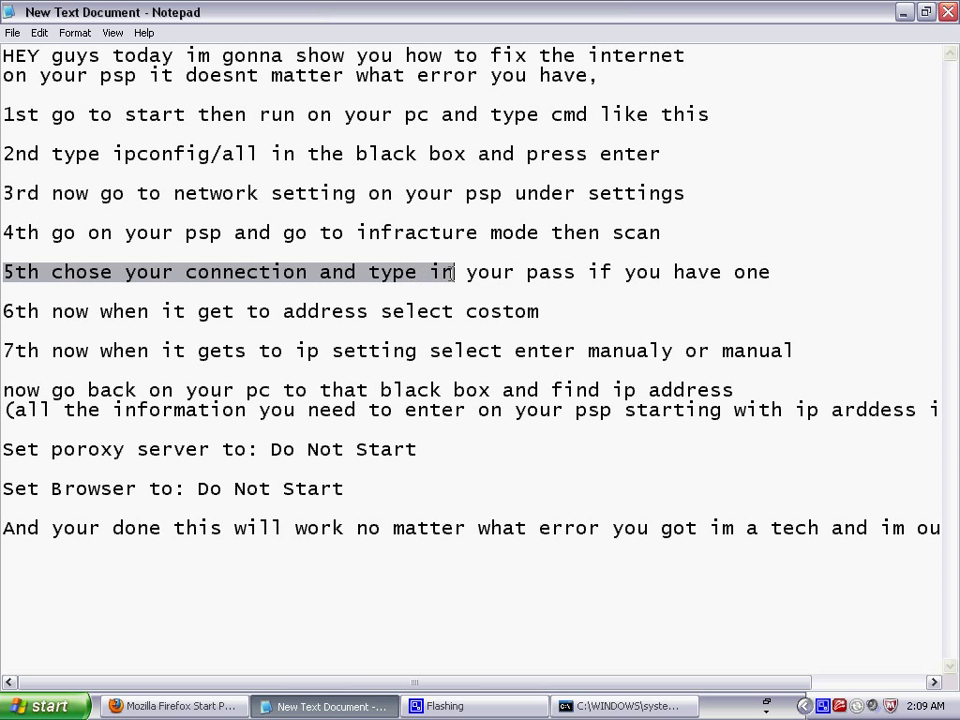
drag(450, 272, 770, 272)
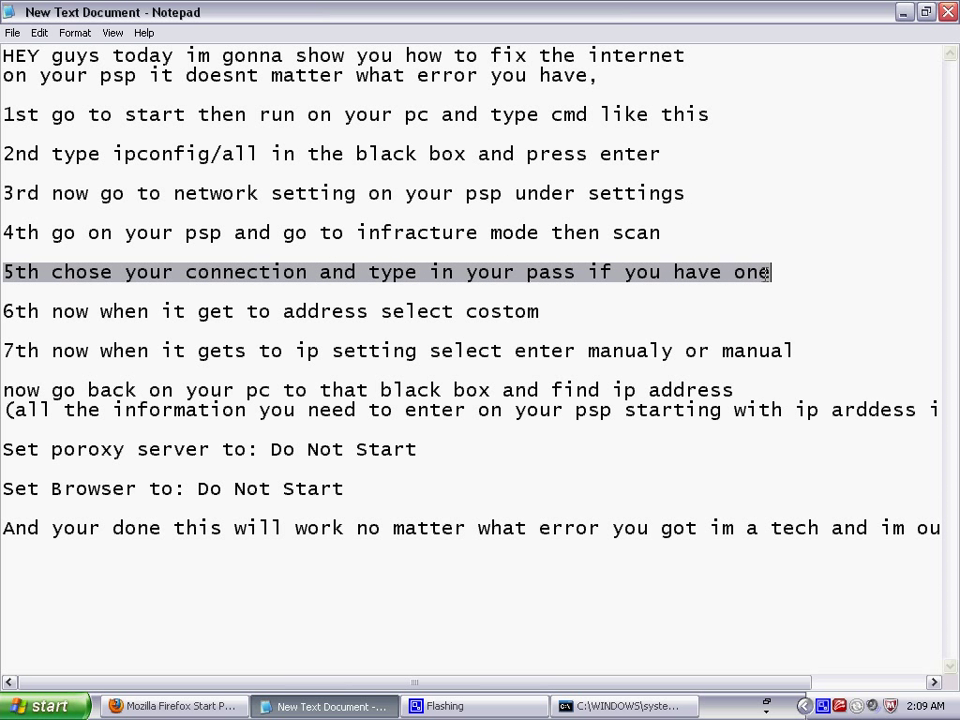
click(564, 272)
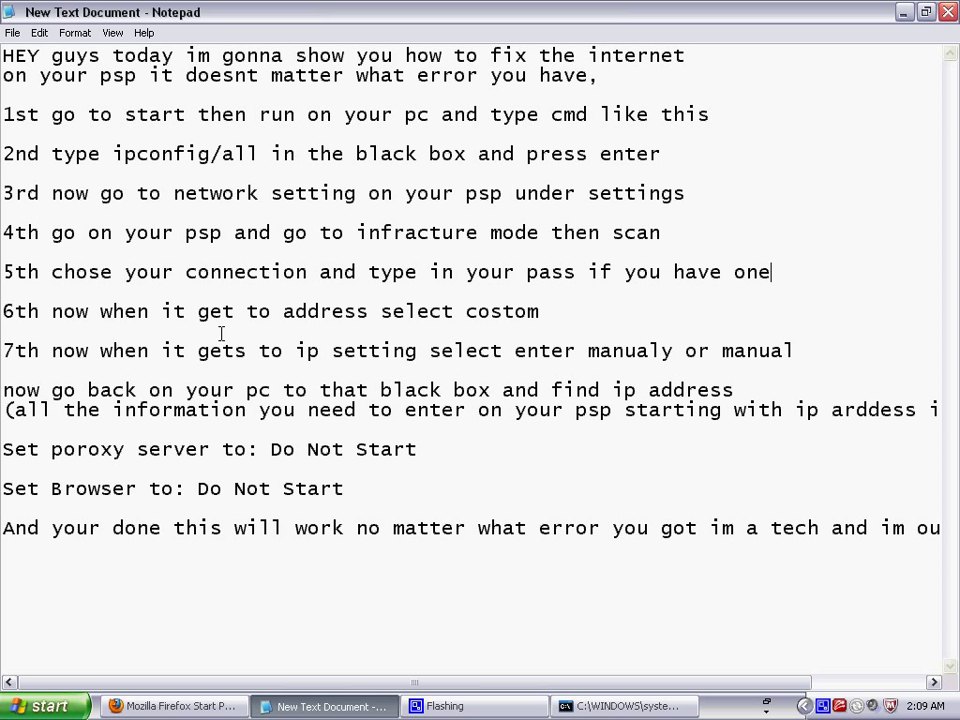
double_click(18, 312)
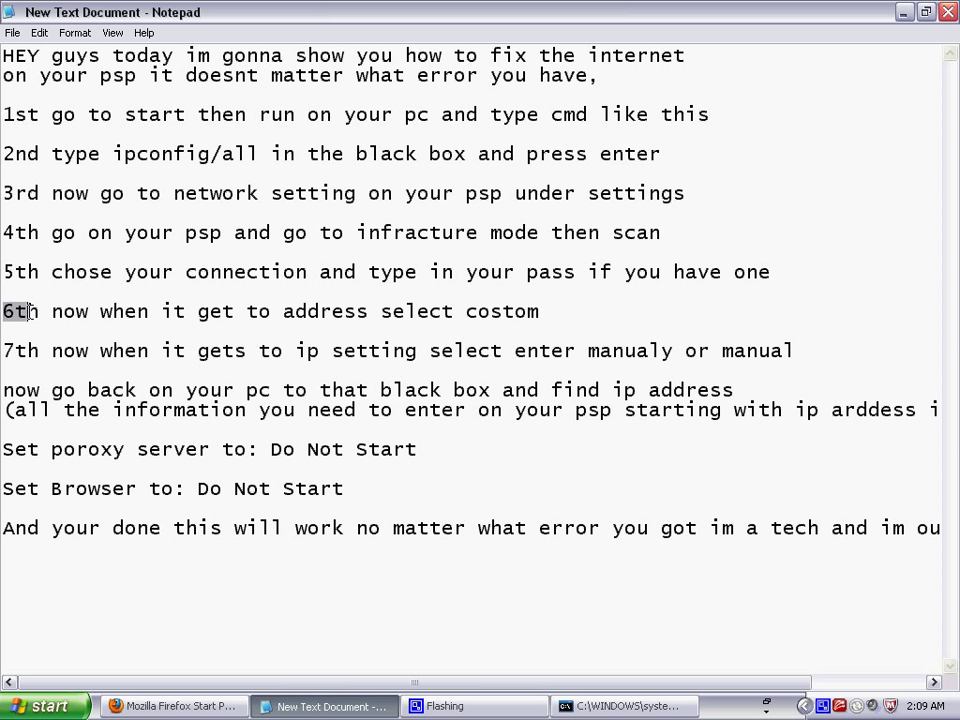
drag(2, 312, 538, 312)
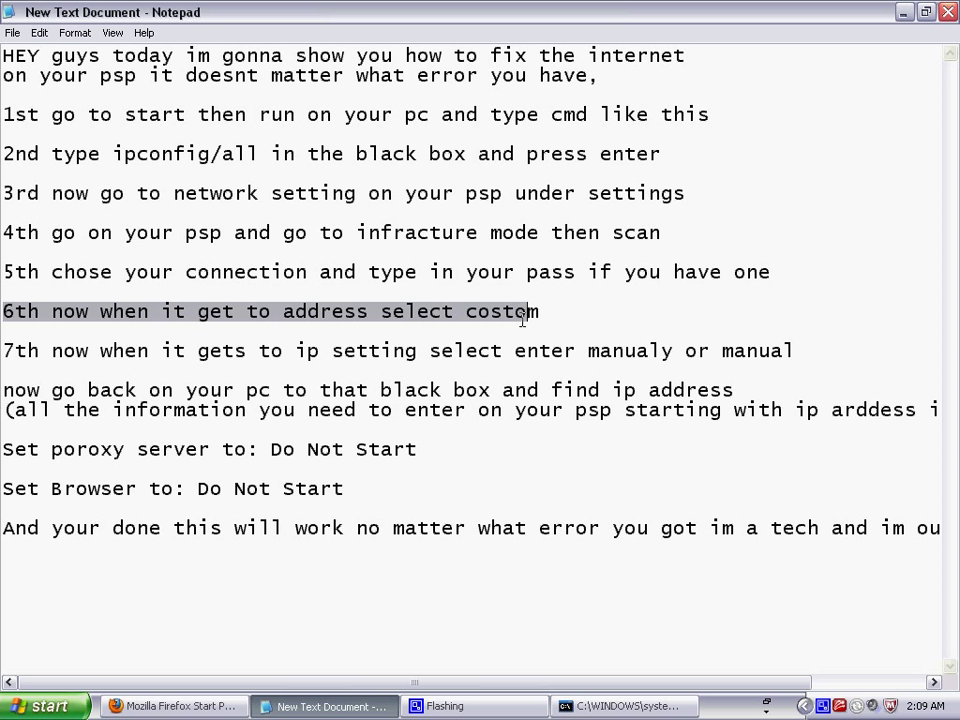
double_click(500, 312)
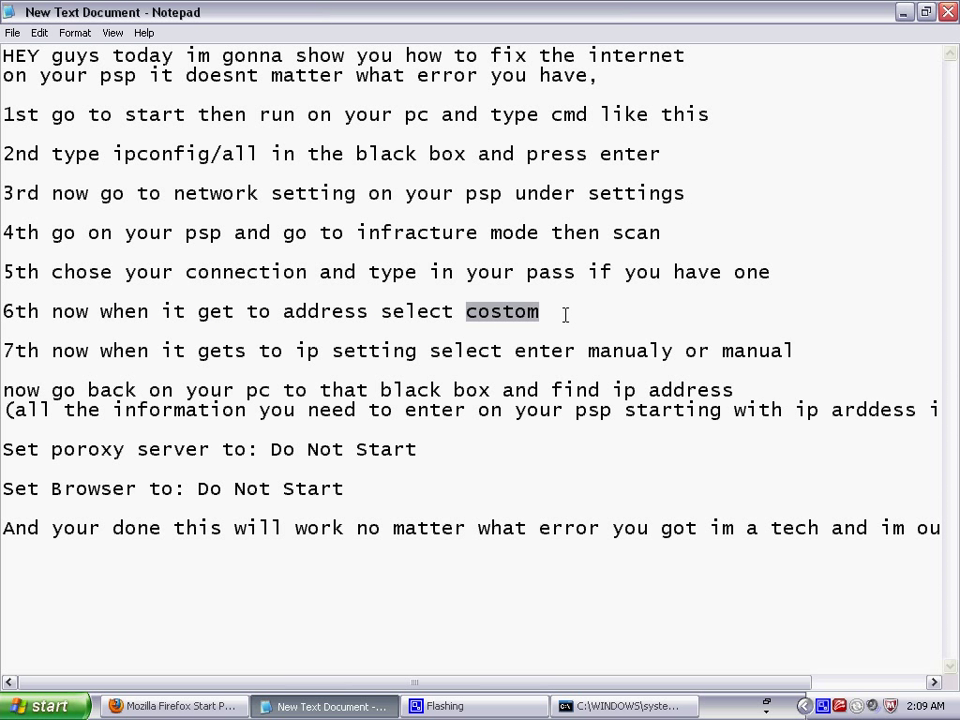
click(608, 318)
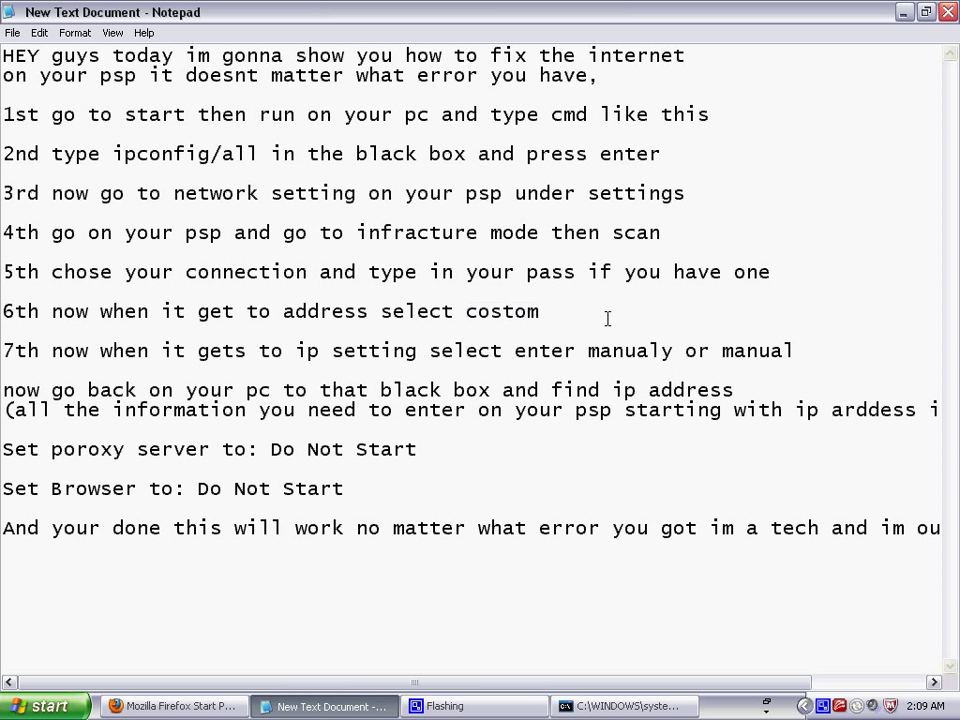
double_click(20, 352)
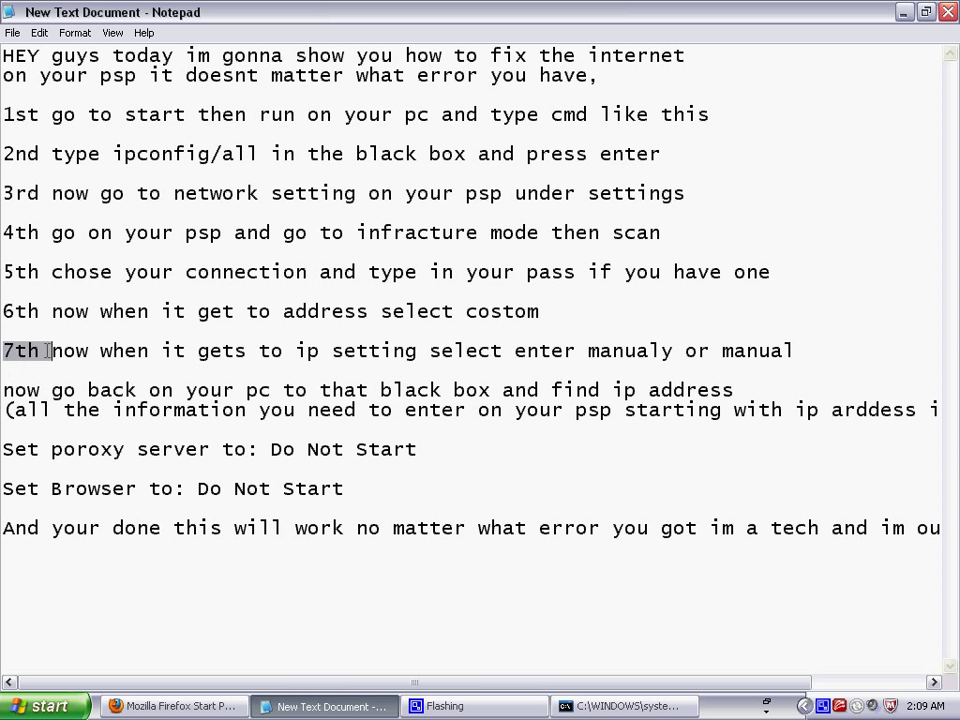
drag(50, 350, 464, 350)
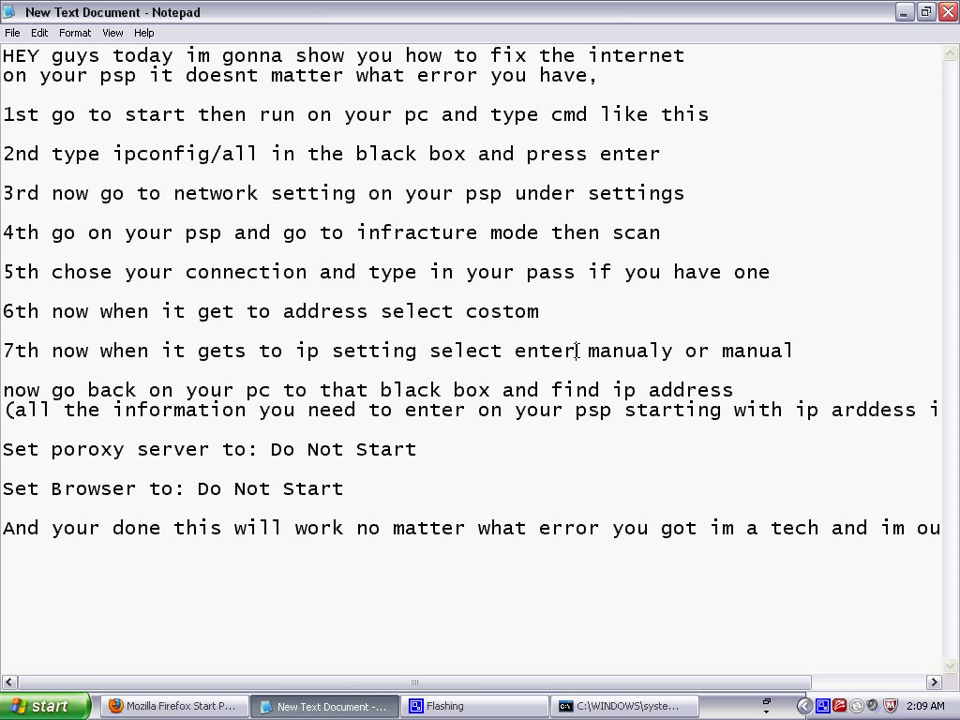
double_click(760, 352)
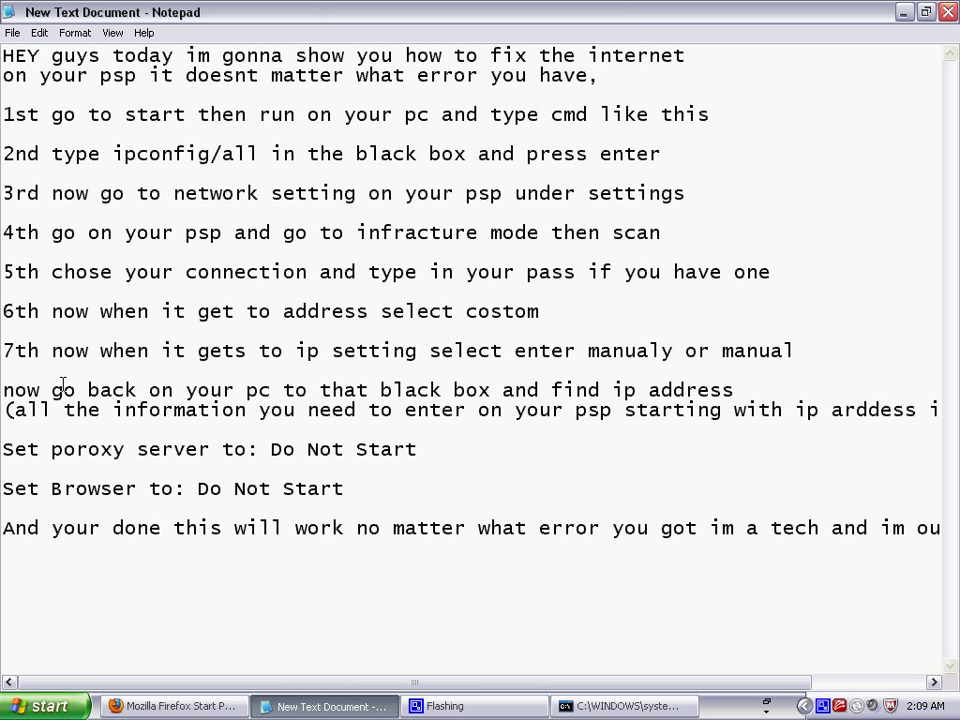
drag(4, 388, 244, 388)
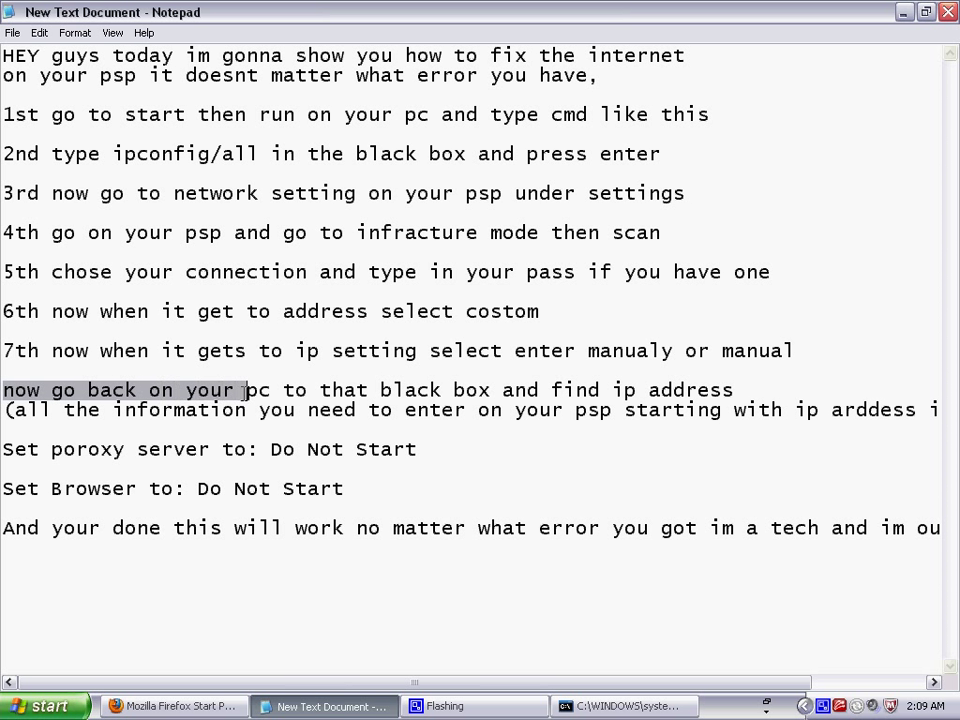
drag(244, 390, 732, 390)
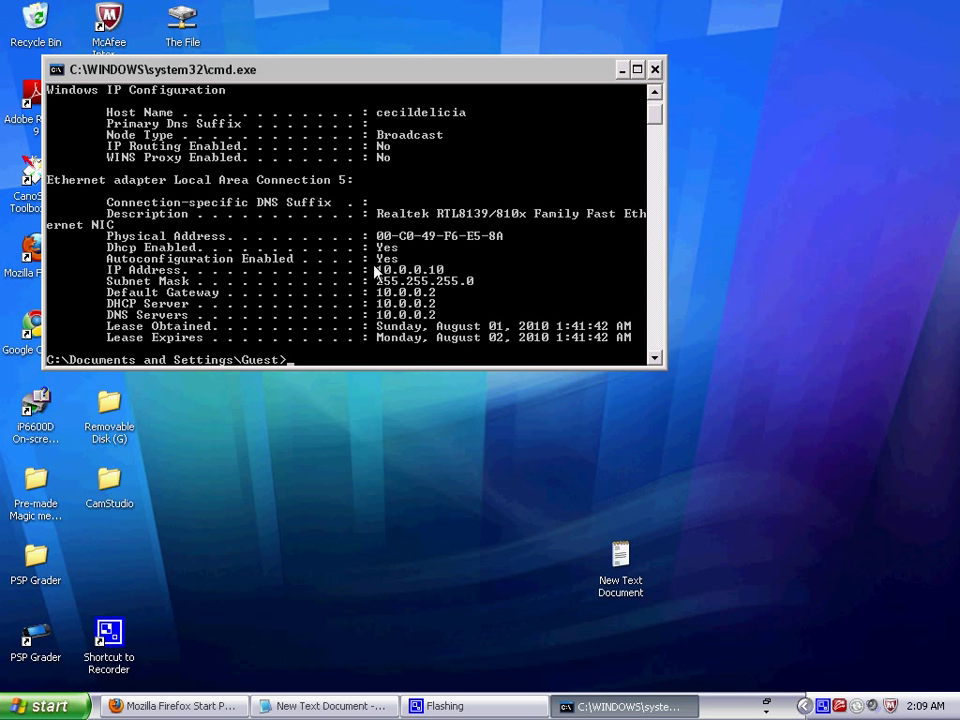
mouse_move(108, 276)
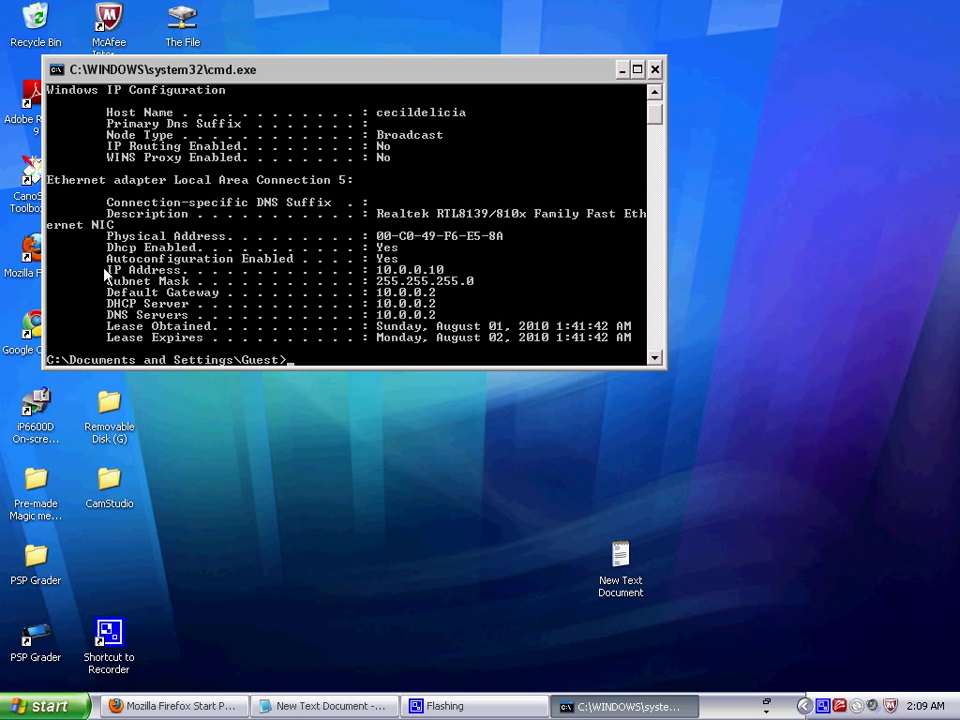
mouse_move(360, 282)
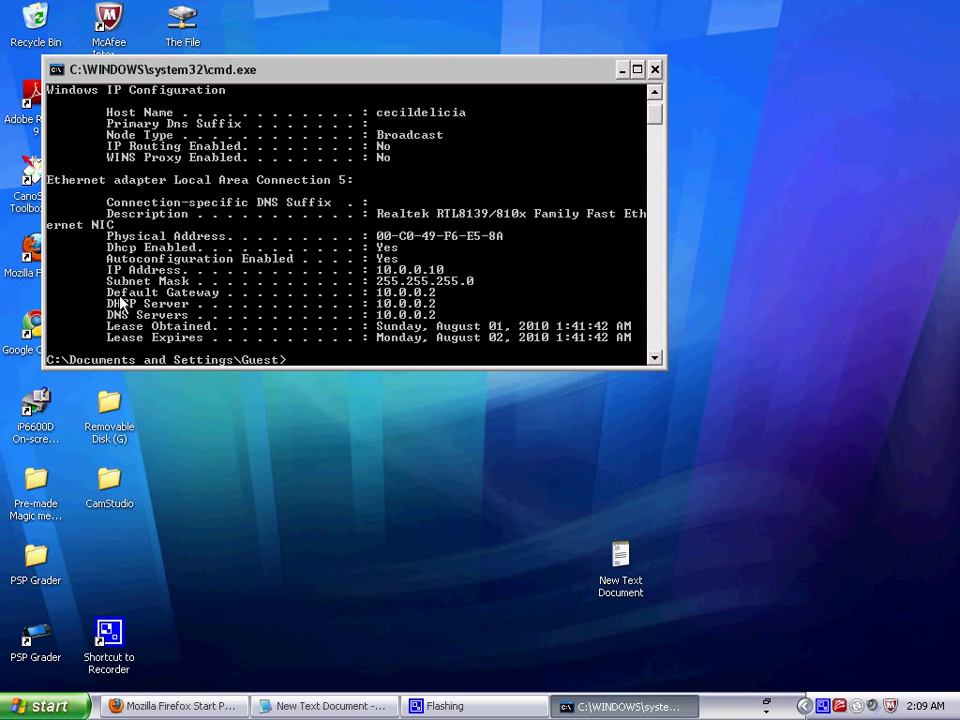
mouse_move(232, 374)
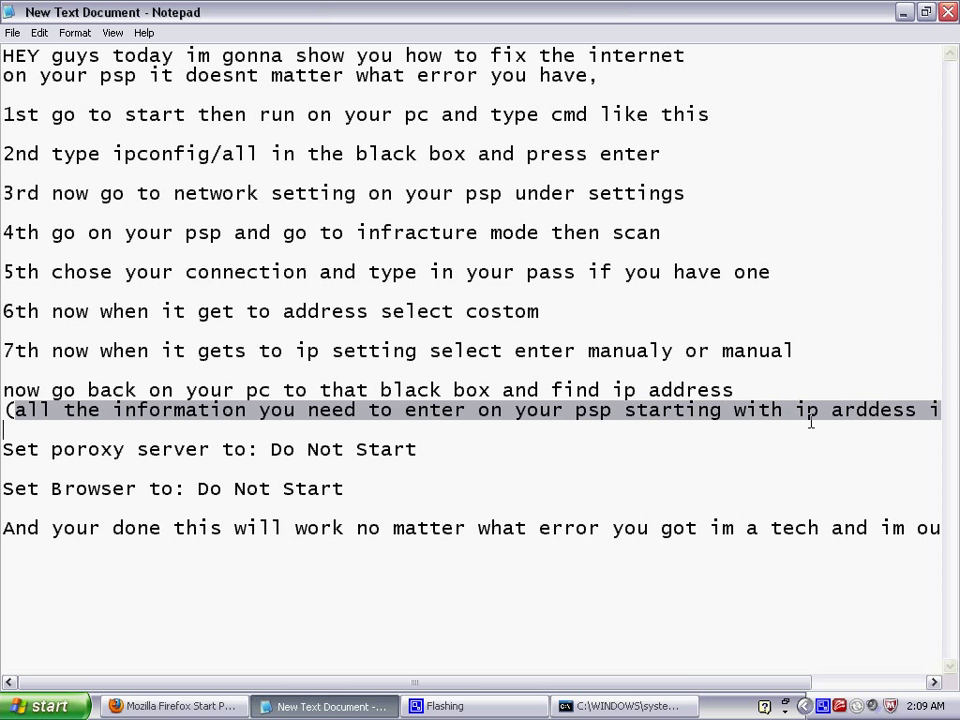
- Review the guide's closing sentence about errors and place the cursor on a new last line
scroll(right, 3)
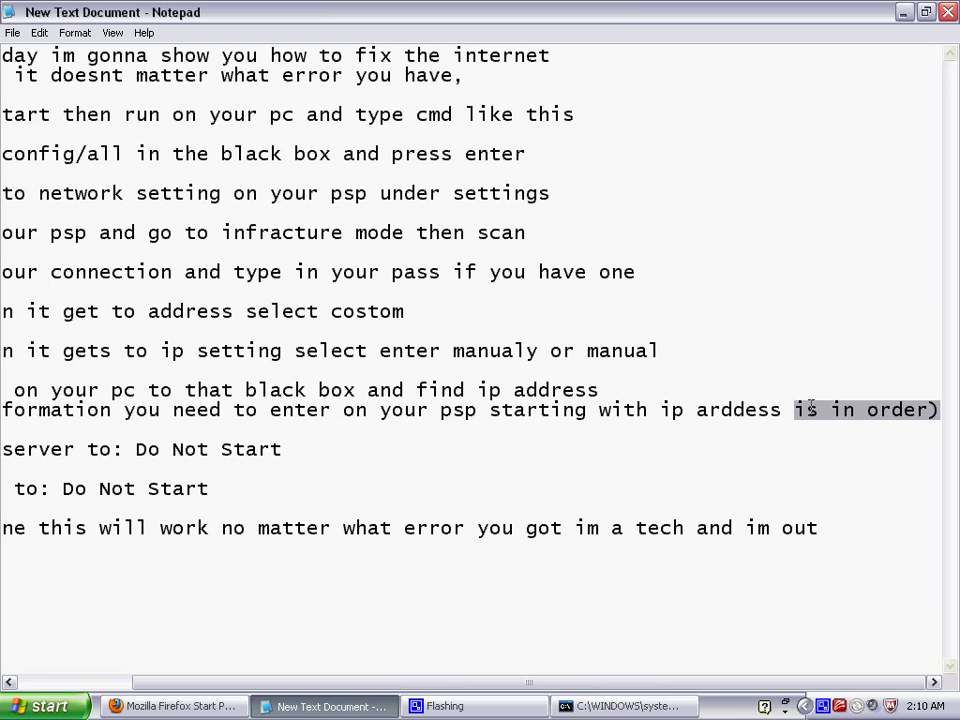
mouse_move(836, 512)
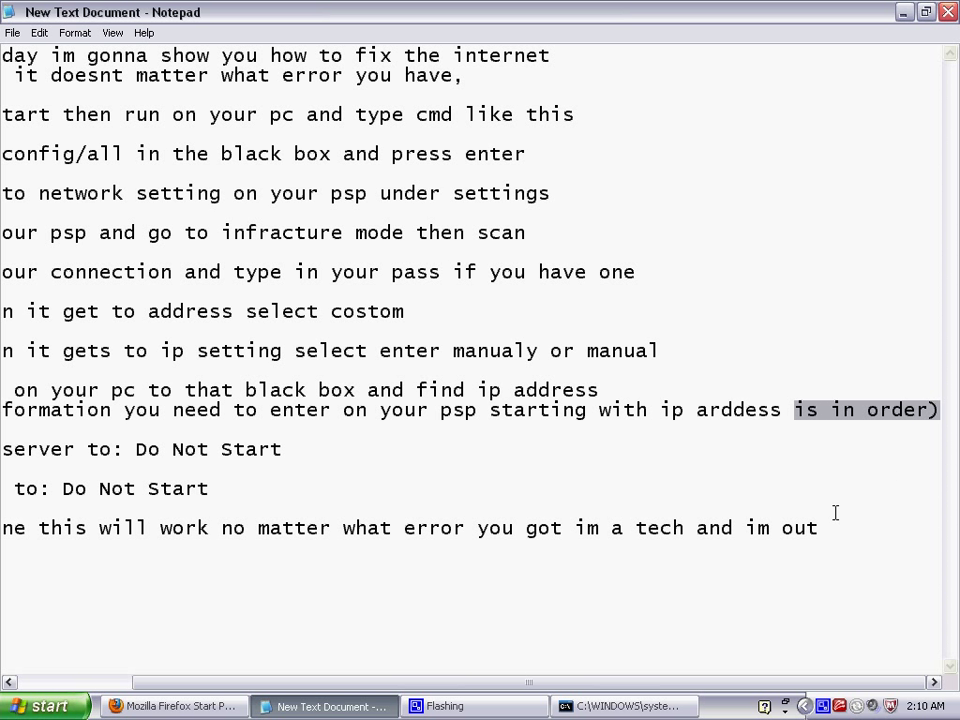
mouse_move(810, 430)
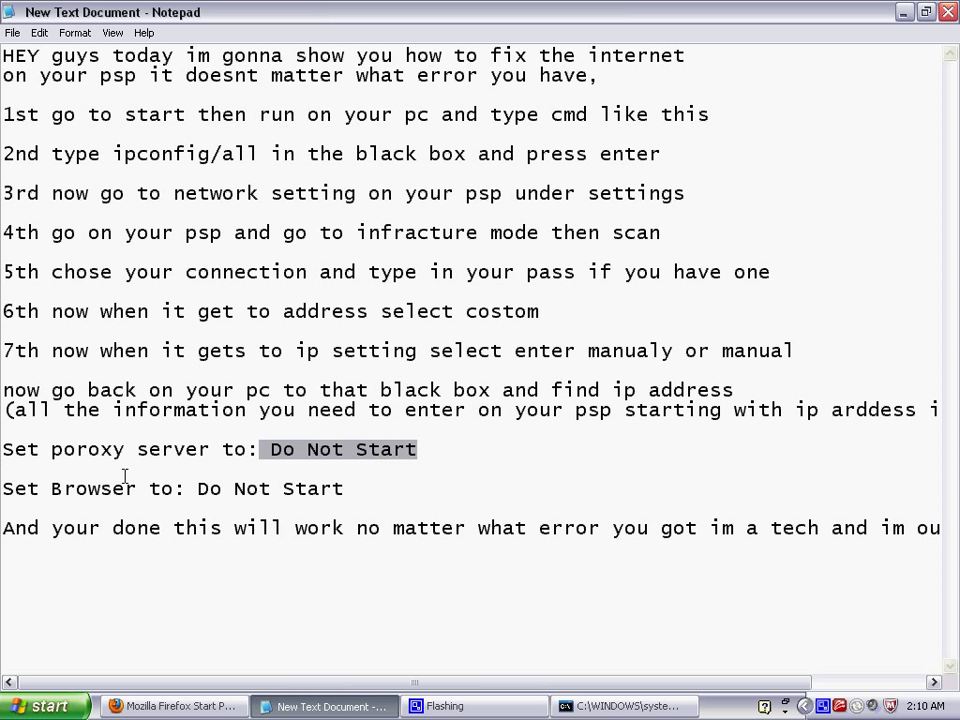
drag(2, 488, 172, 488)
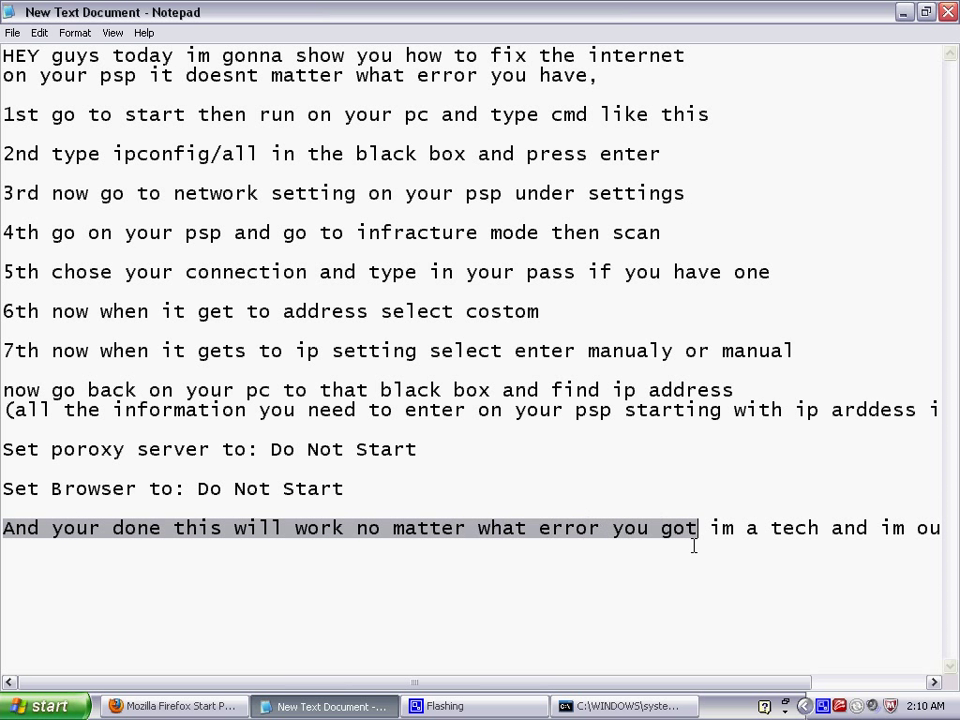
scroll(right, 3)
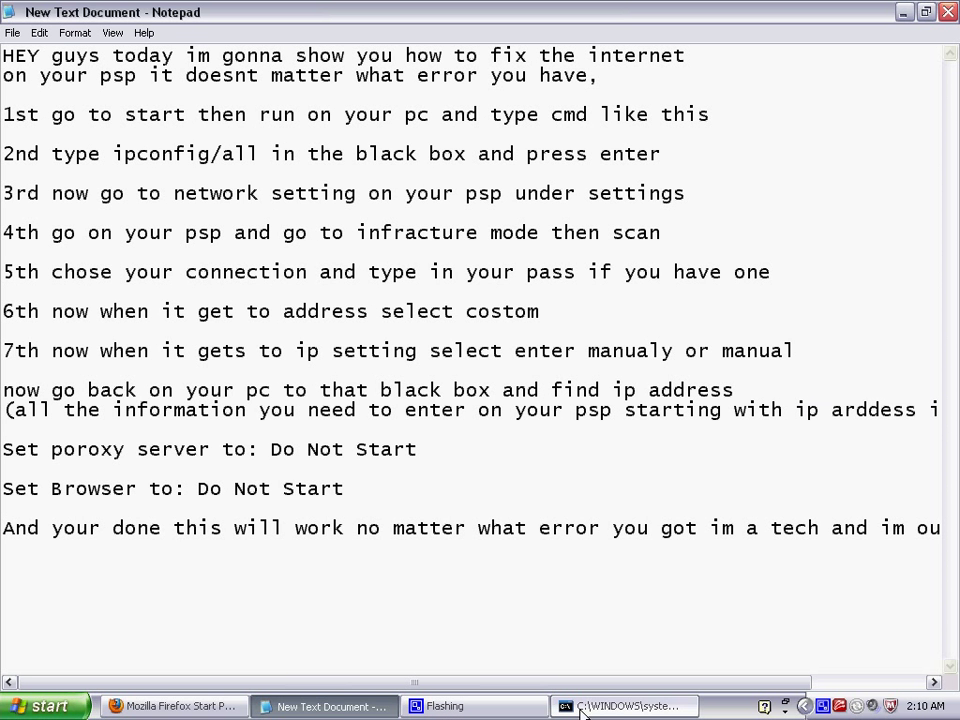
click(620, 706)
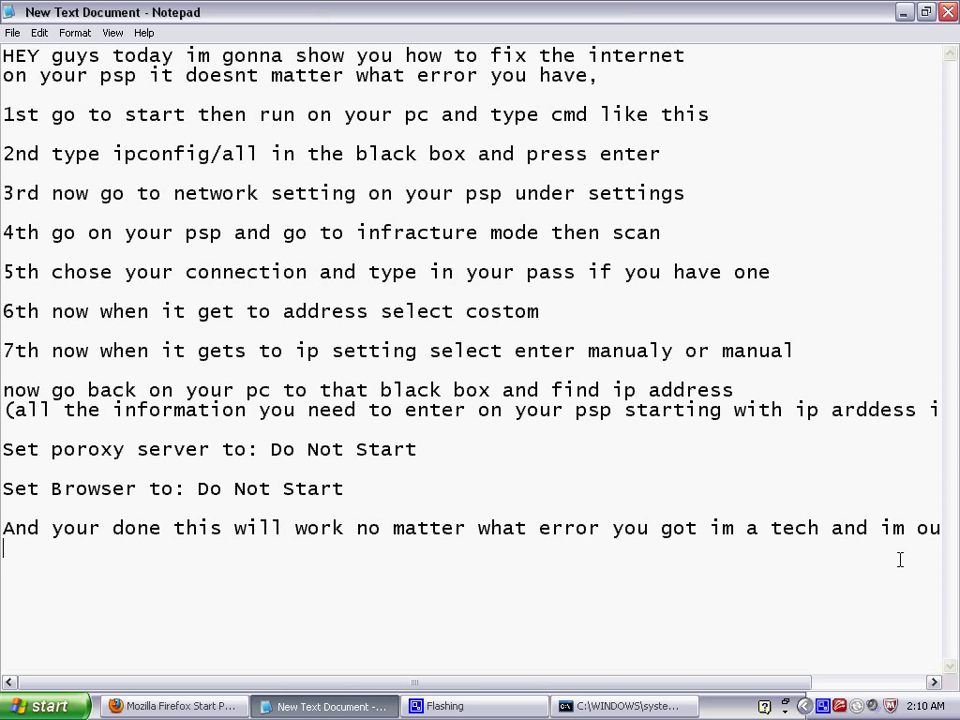
- Add the final note 'ITS ALL IN ORDER STARTING WITH IP ADRESS I' in capitals
text(ITS)
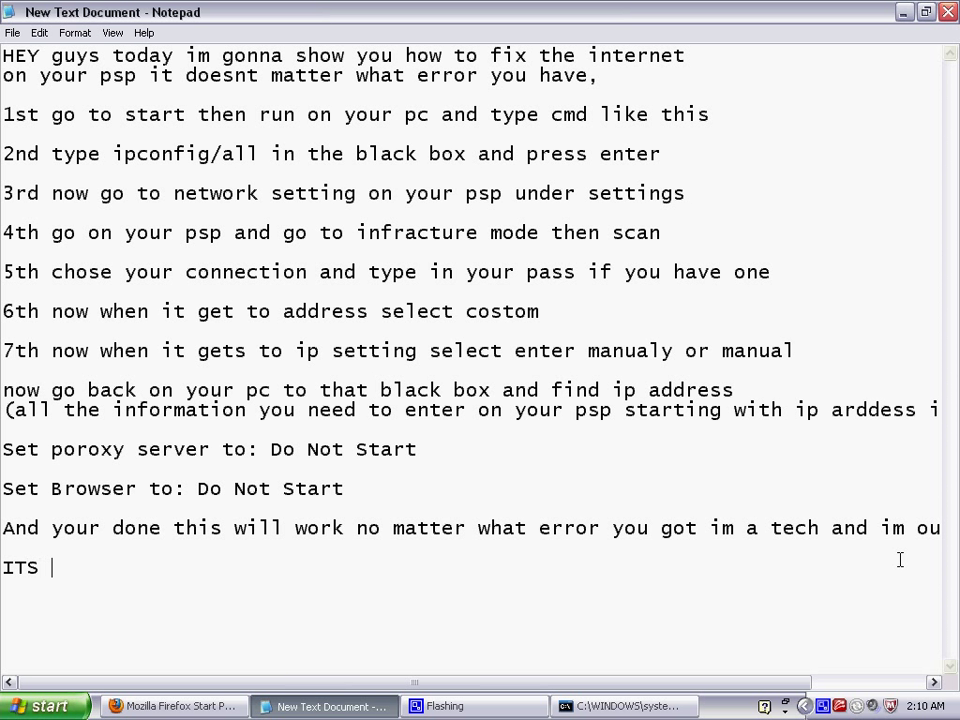
text(ALL IN O)
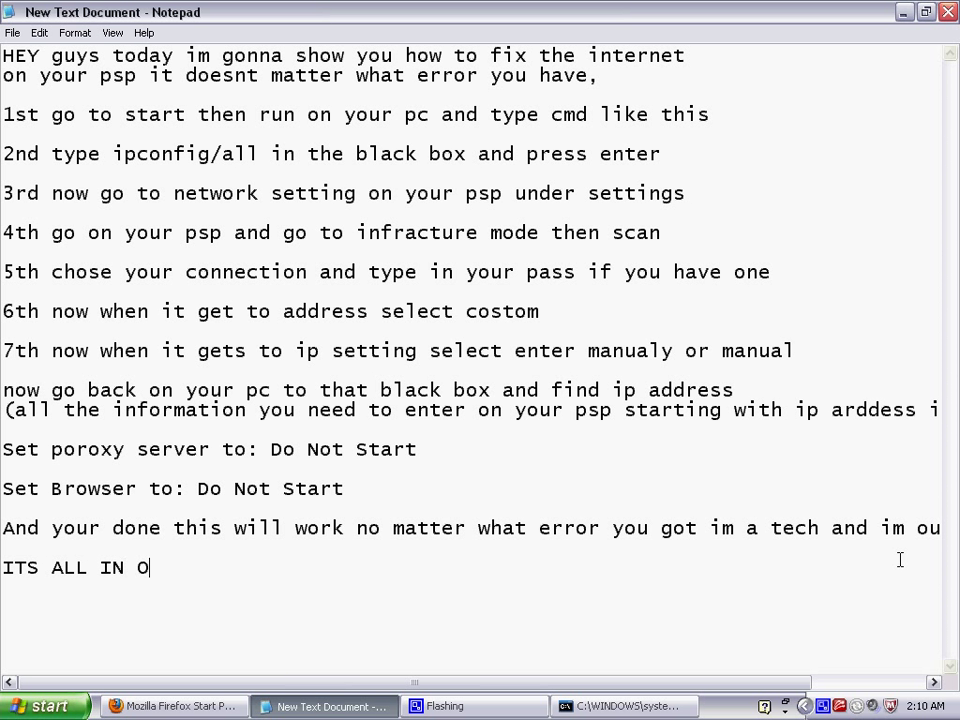
text(RDER STA)
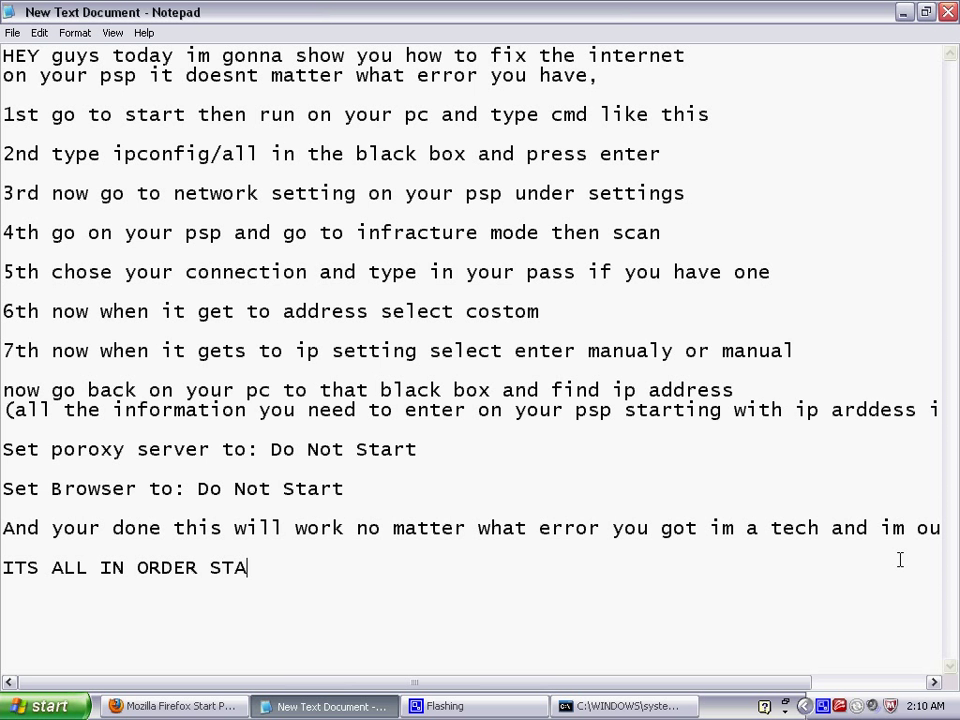
text(RTING WITH)
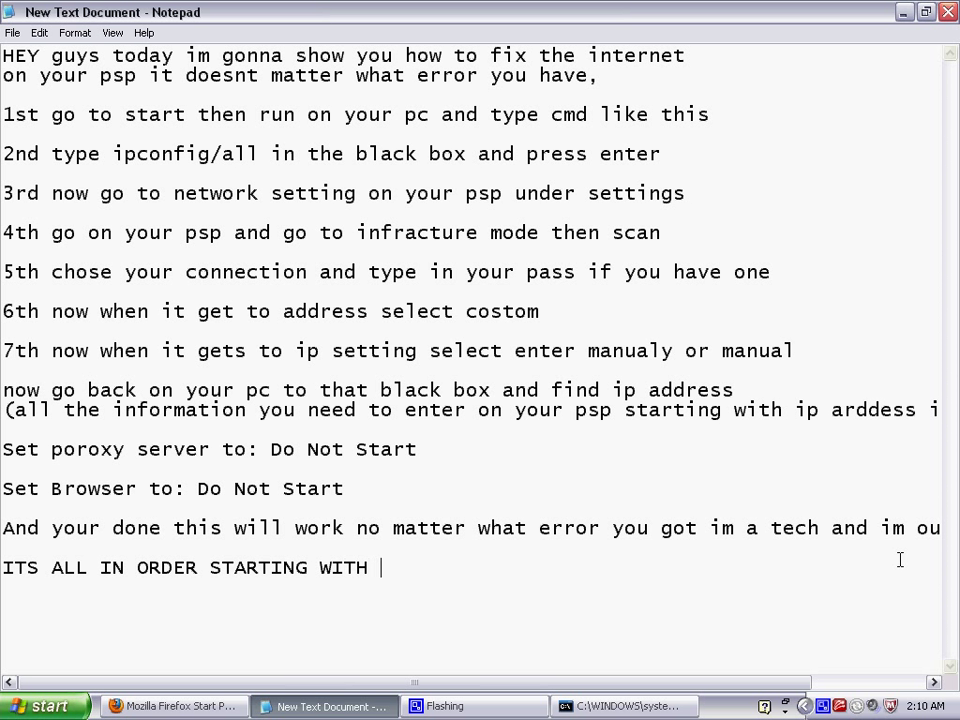
text(IP A)
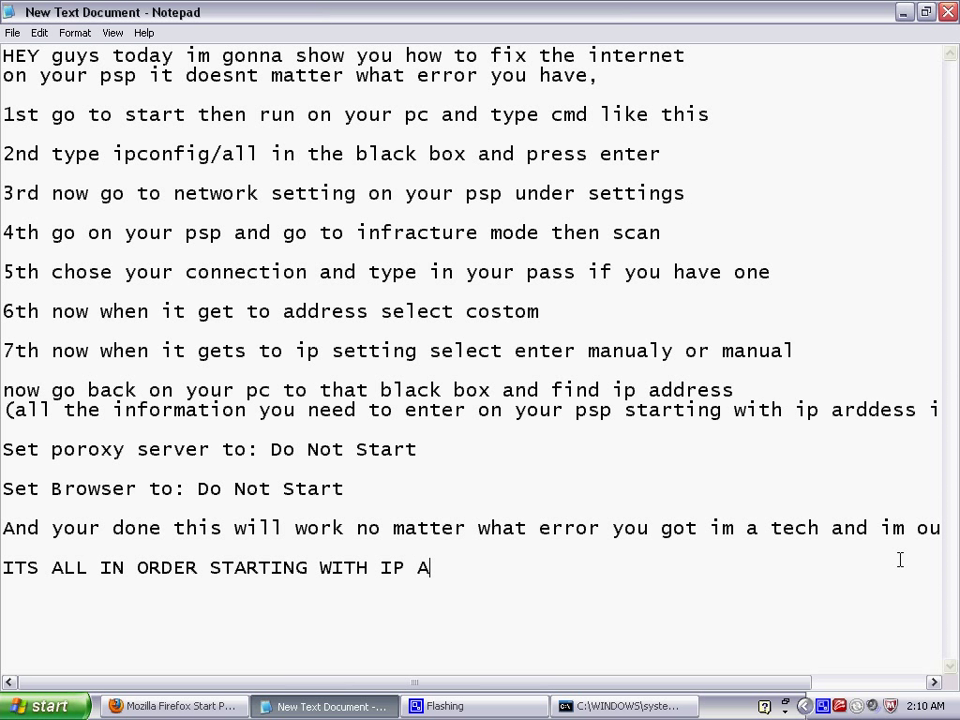
text(DRESS I)
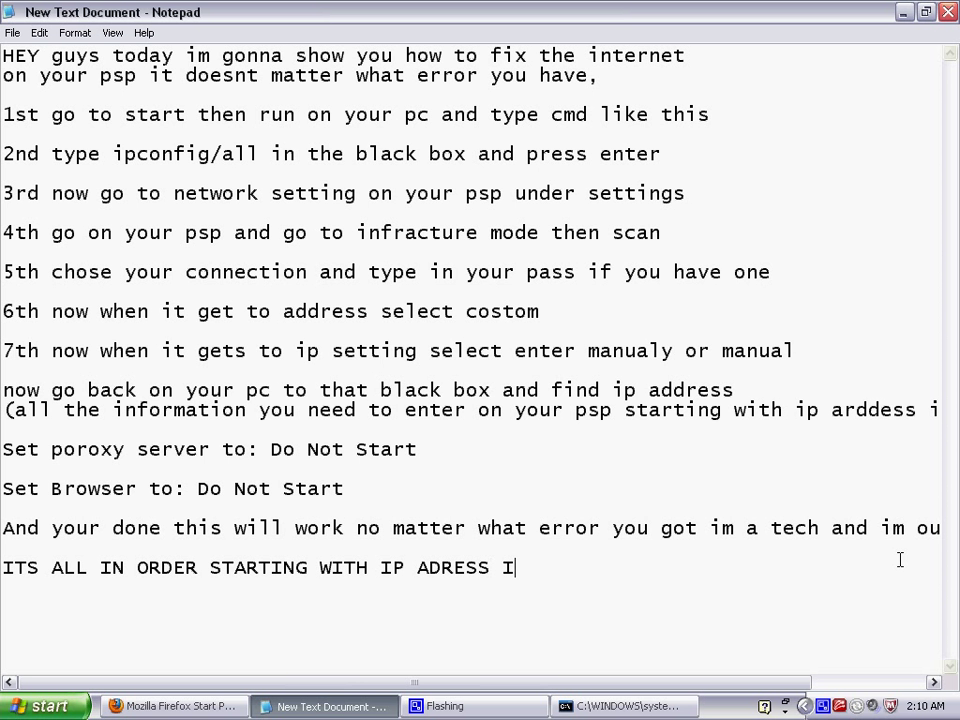